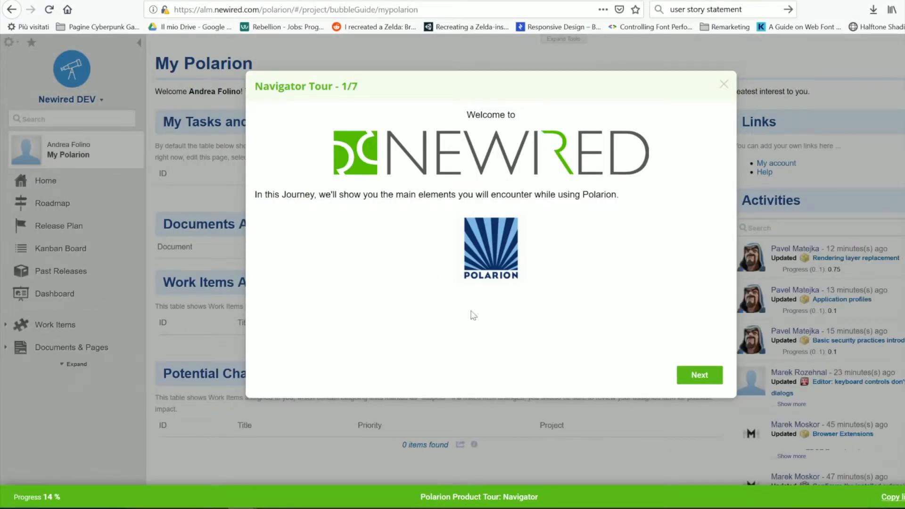
Advance through the Navigator tour covering project name, sidebar shortcuts, new shortcut and product tools.
{"action": "left_click", "coordinate": [724, 83]}
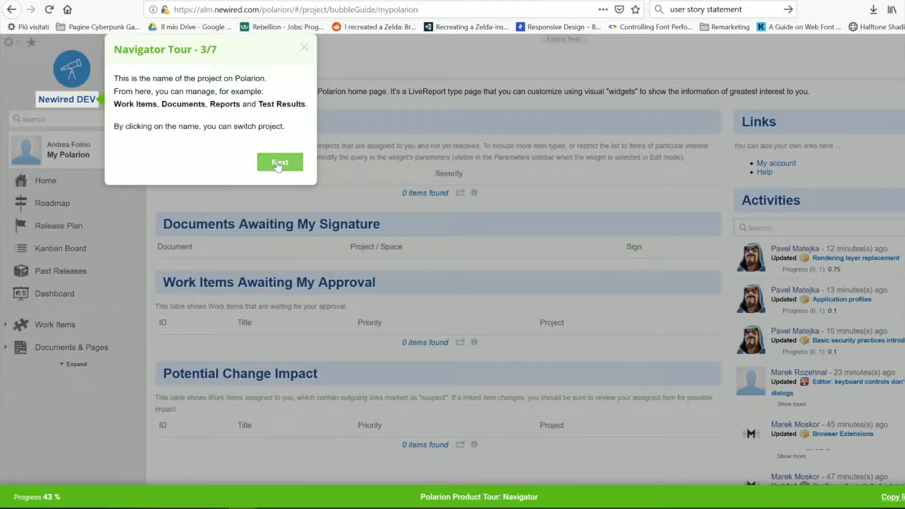
{"action": "left_click", "coordinate": [280, 163]}
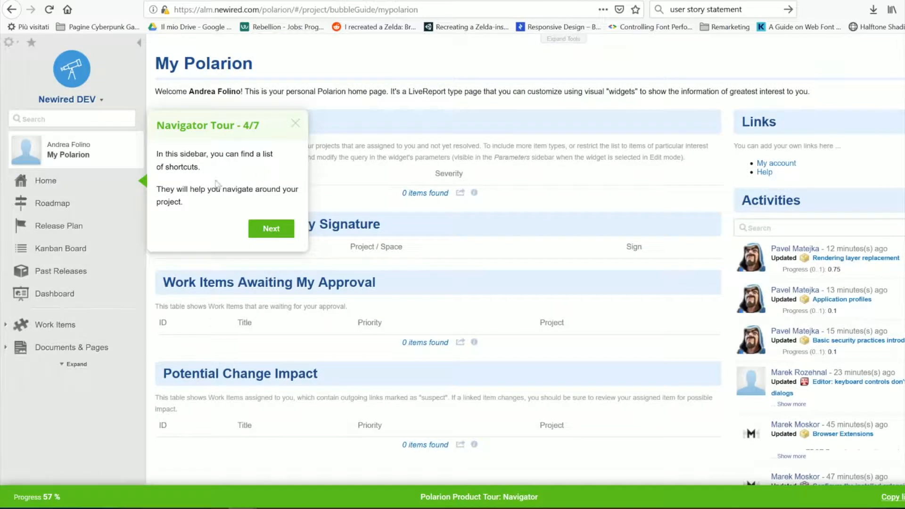
{"action": "mouse_move", "coordinate": [251, 228]}
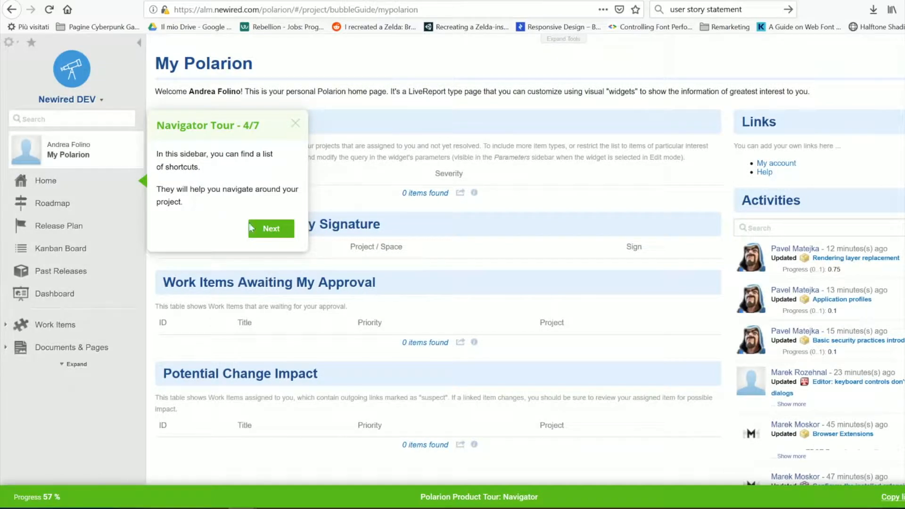
{"action": "left_click", "coordinate": [271, 228]}
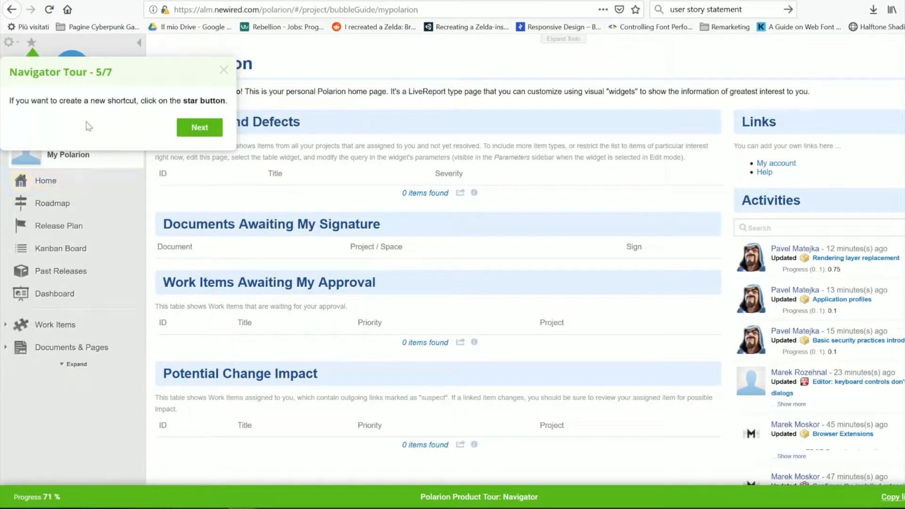
{"action": "mouse_move", "coordinate": [179, 136]}
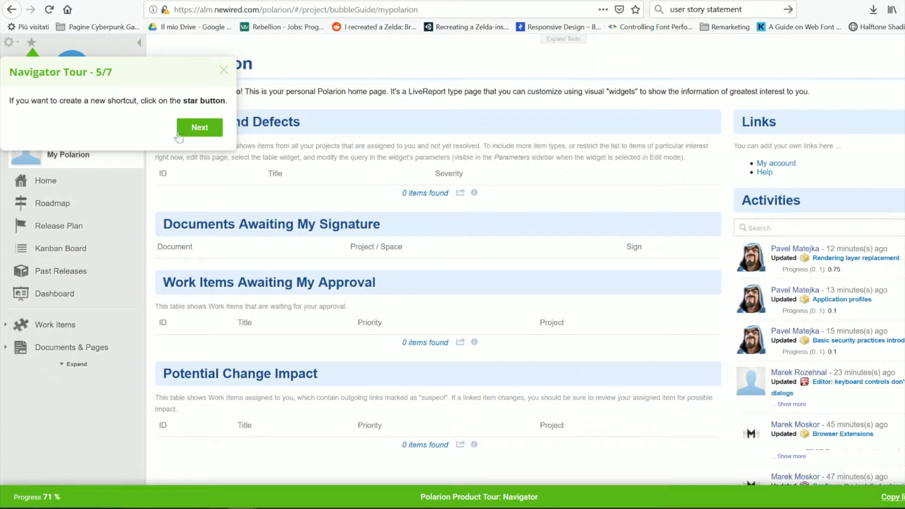
{"action": "left_click", "coordinate": [200, 127]}
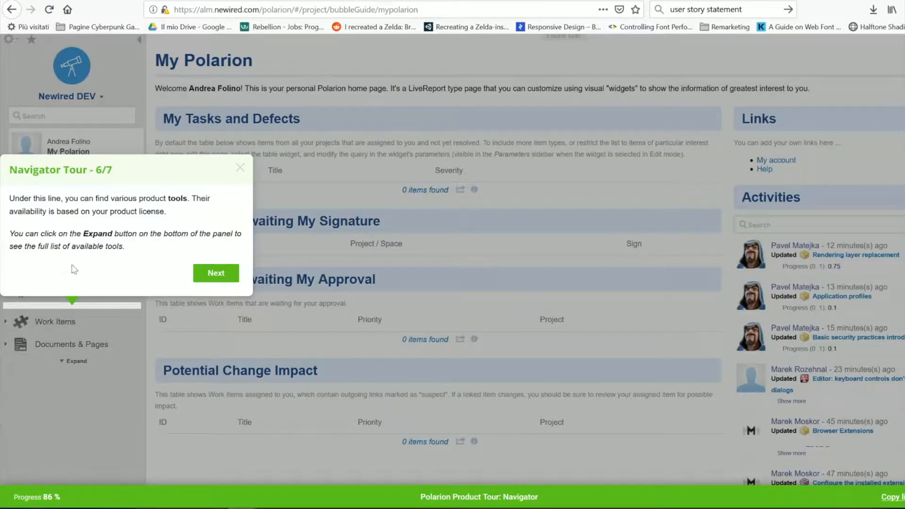
{"action": "mouse_move", "coordinate": [80, 270]}
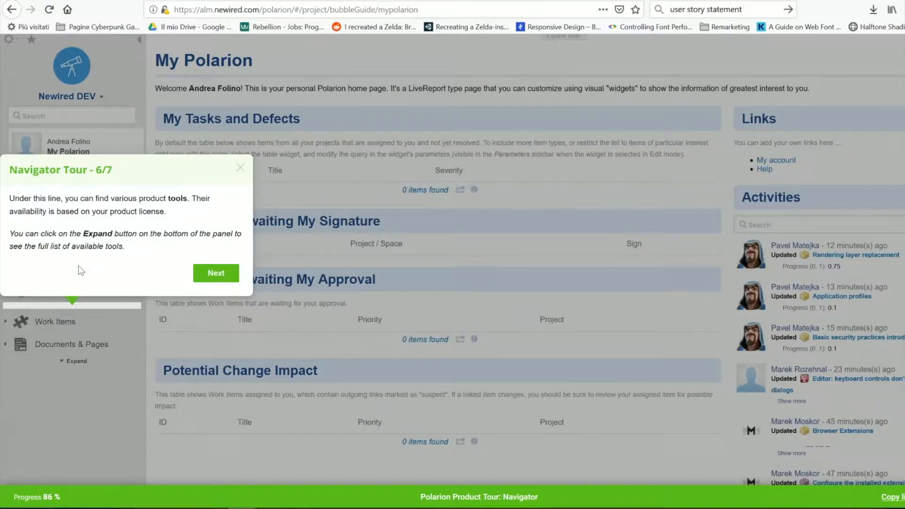
{"action": "mouse_move", "coordinate": [183, 273]}
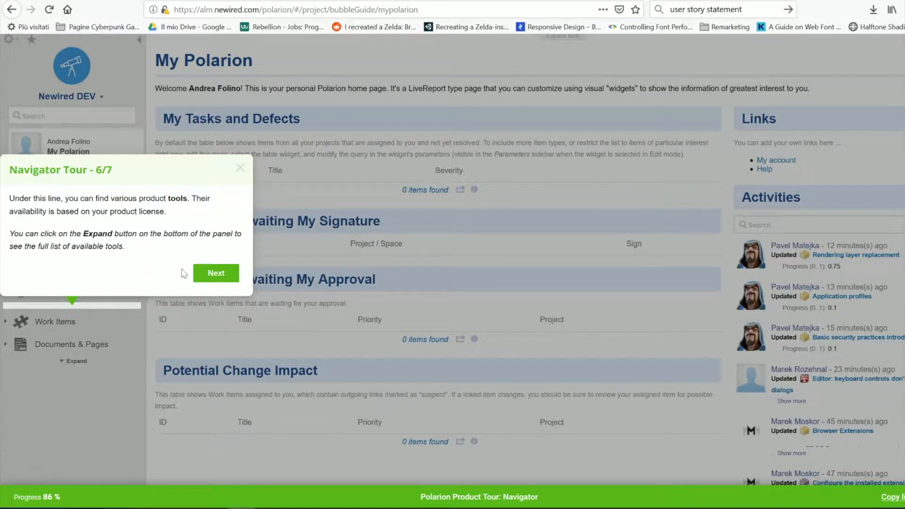
{"action": "left_click", "coordinate": [216, 274]}
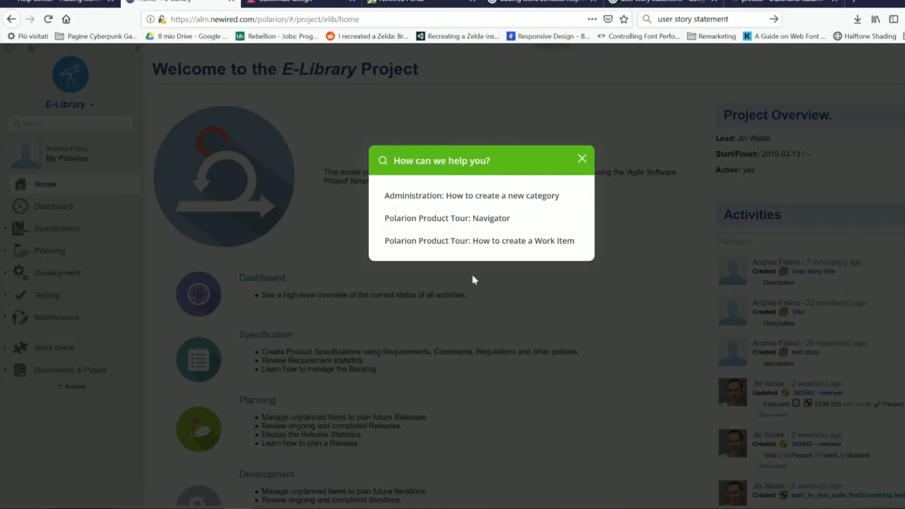
Launch the 'How to create a Work Item' journey and begin a new item from E-Library's Work Items list.
{"action": "left_click", "coordinate": [479, 241]}
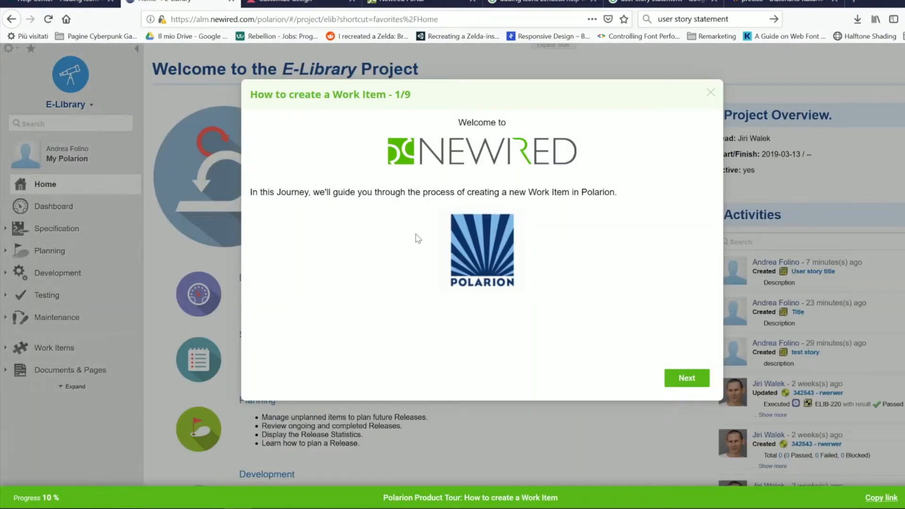
{"action": "left_click", "coordinate": [686, 378]}
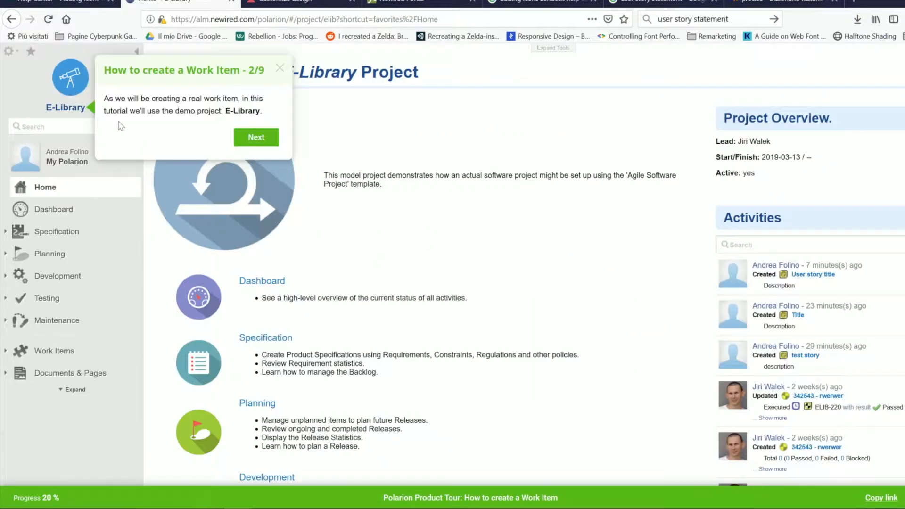
{"action": "left_click", "coordinate": [256, 138]}
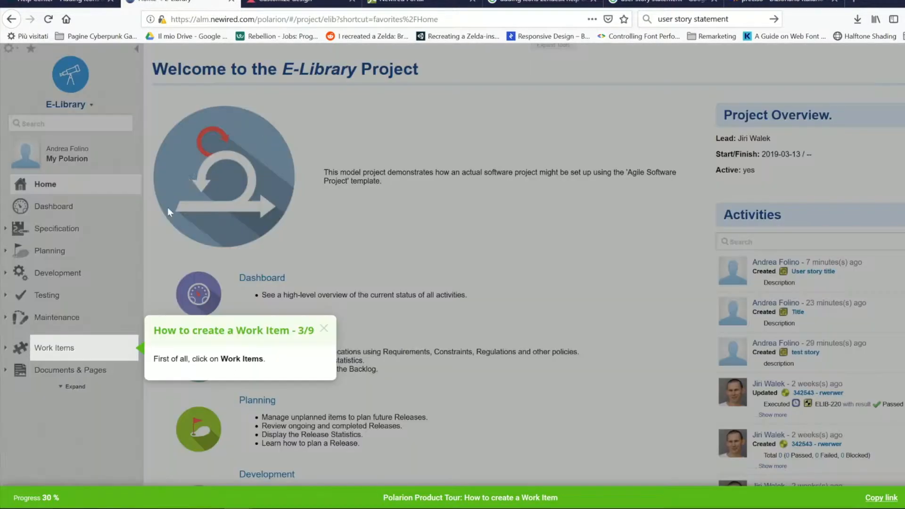
{"action": "left_click", "coordinate": [54, 348]}
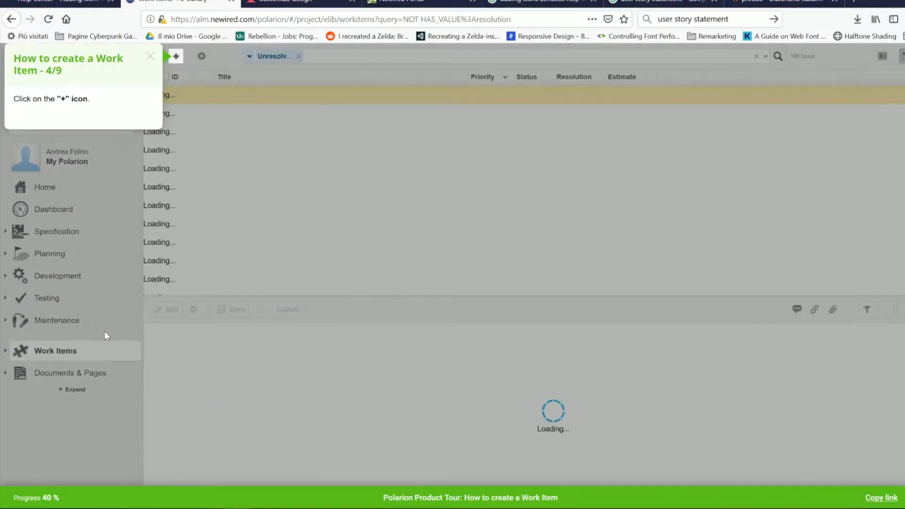
{"action": "left_click", "coordinate": [184, 56]}
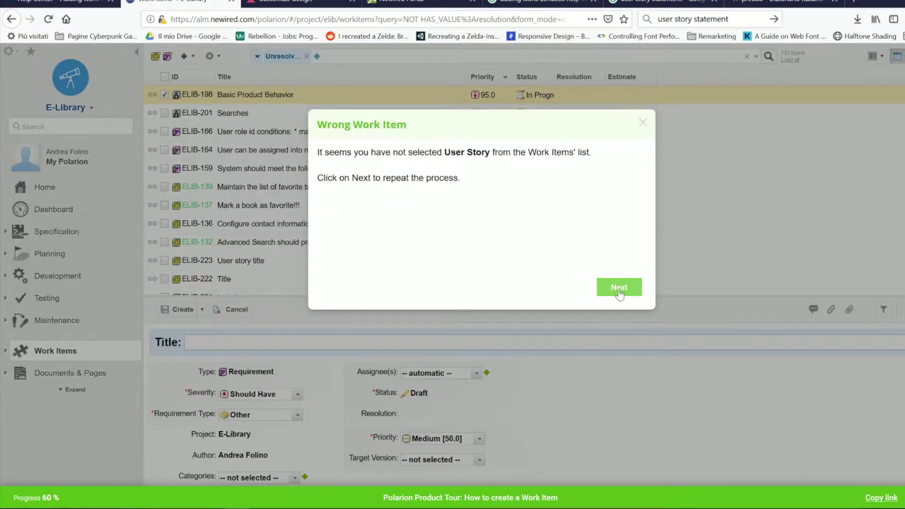
Choose User Story as the item type and give it the title 'Story Title'.
{"action": "left_click", "coordinate": [618, 286]}
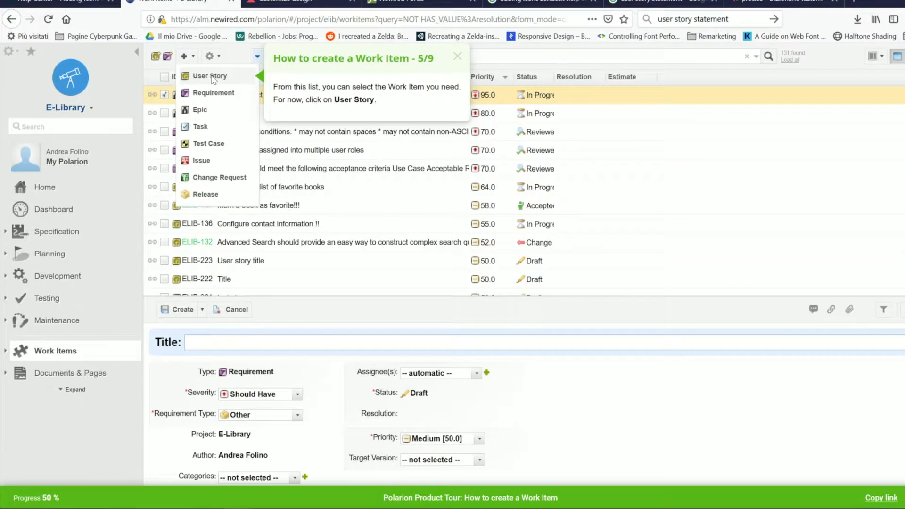
{"action": "left_click", "coordinate": [209, 76]}
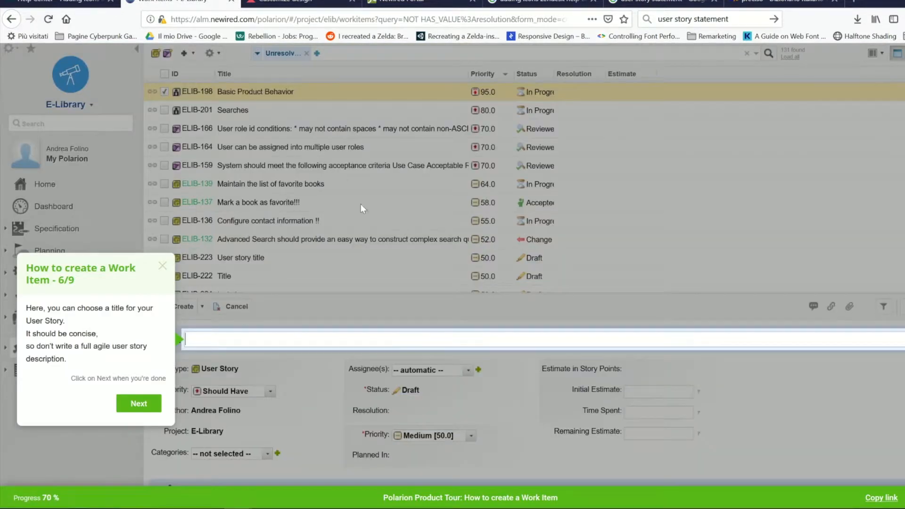
{"action": "type", "text": "Story Title"}
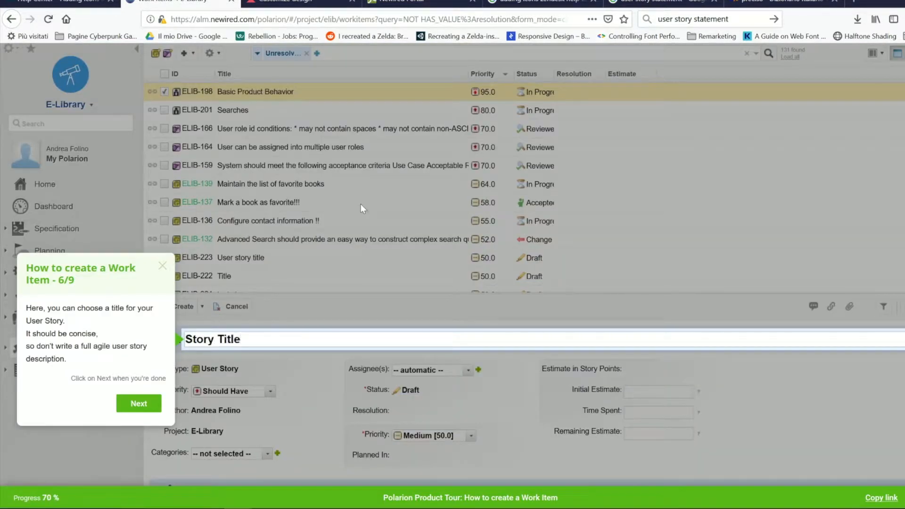
{"action": "left_click", "coordinate": [139, 404]}
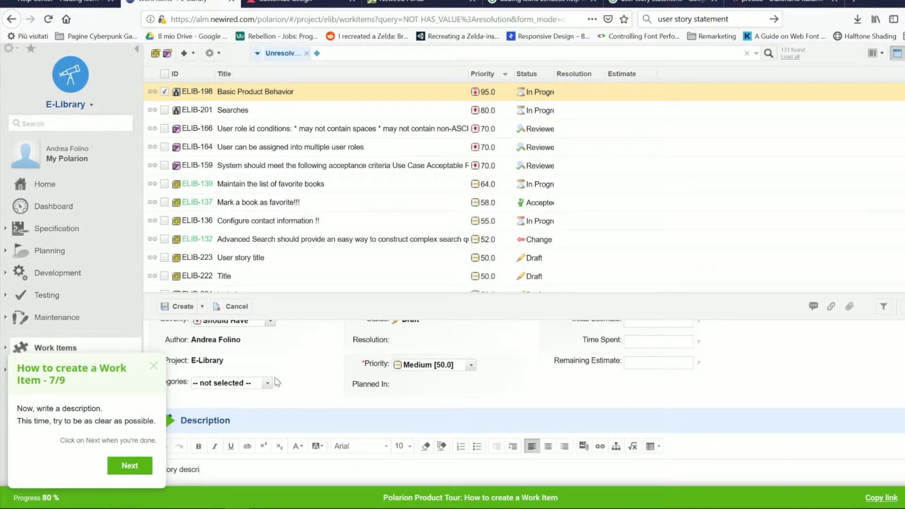
Add the description 'Story description', create the User Story and end the journey.
{"action": "left_click", "coordinate": [131, 466]}
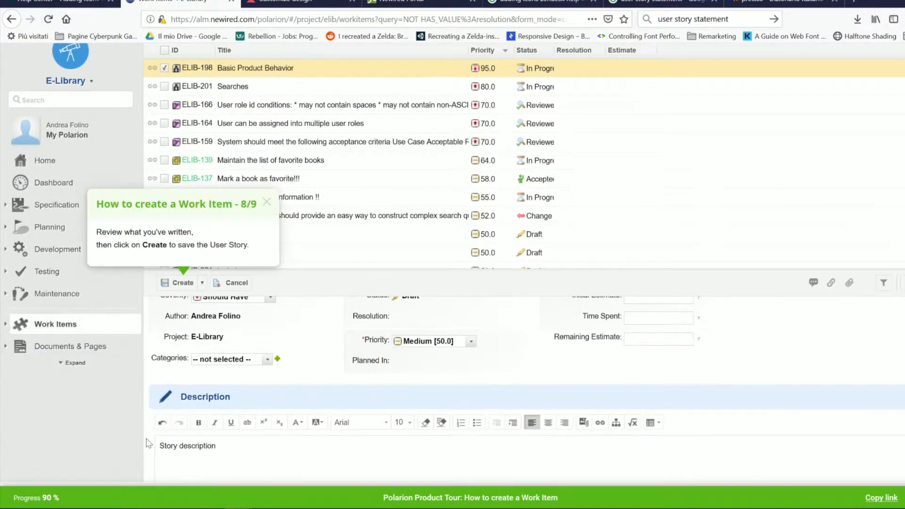
{"action": "mouse_move", "coordinate": [183, 283]}
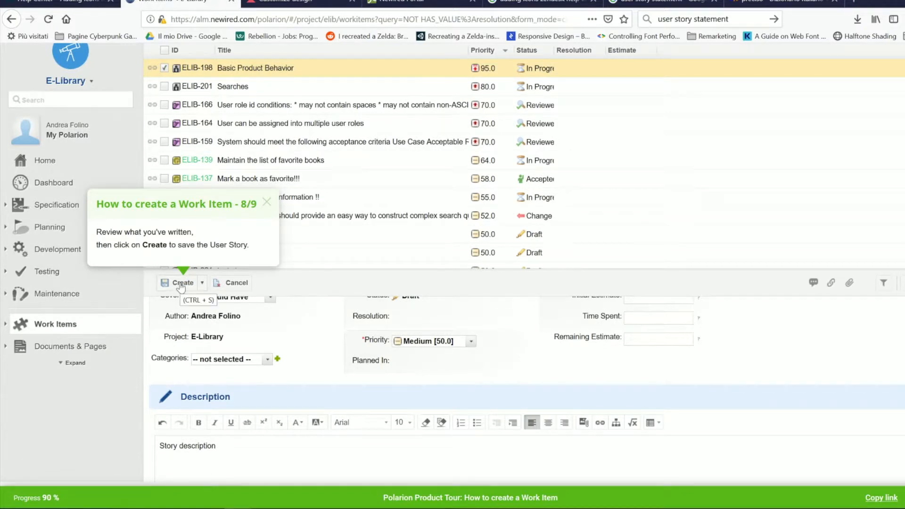
{"action": "left_click", "coordinate": [181, 283]}
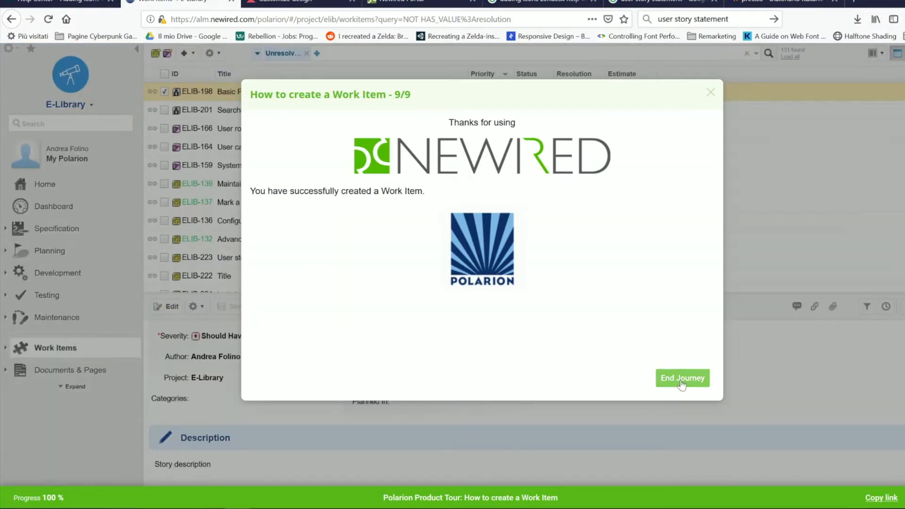
{"action": "left_click", "coordinate": [682, 378]}
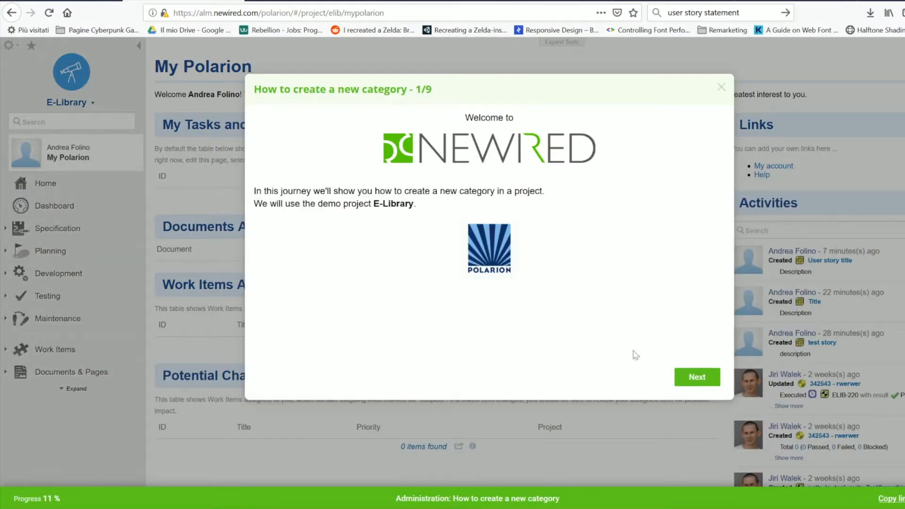
Begin the category journey and reach E-Library's Work Items administration pages.
{"action": "left_click", "coordinate": [698, 377]}
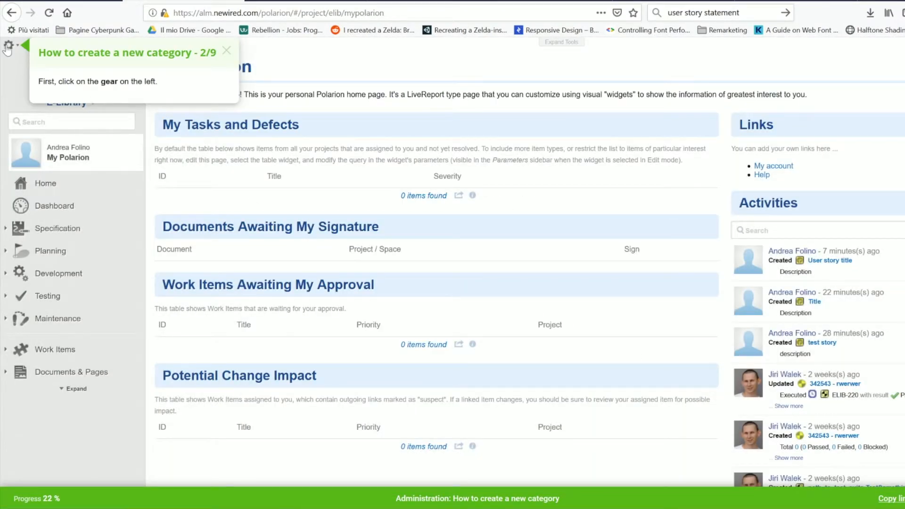
{"action": "left_click", "coordinate": [8, 44]}
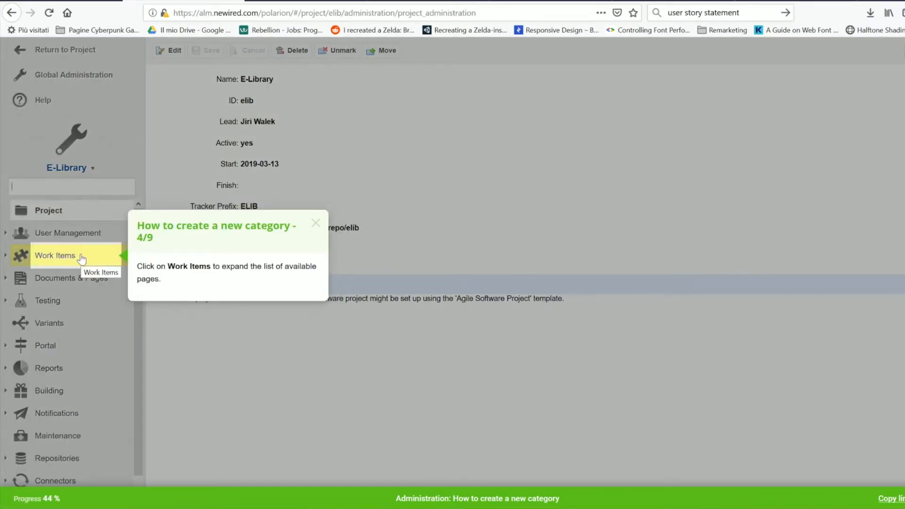
{"action": "left_click", "coordinate": [54, 255]}
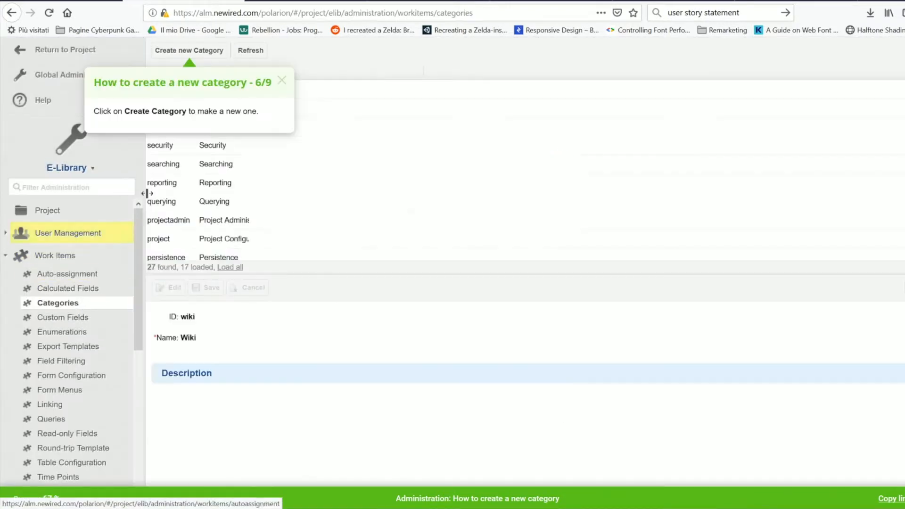
Create a new category with ID 'NewID' and name 'NewName'.
{"action": "left_click", "coordinate": [188, 50]}
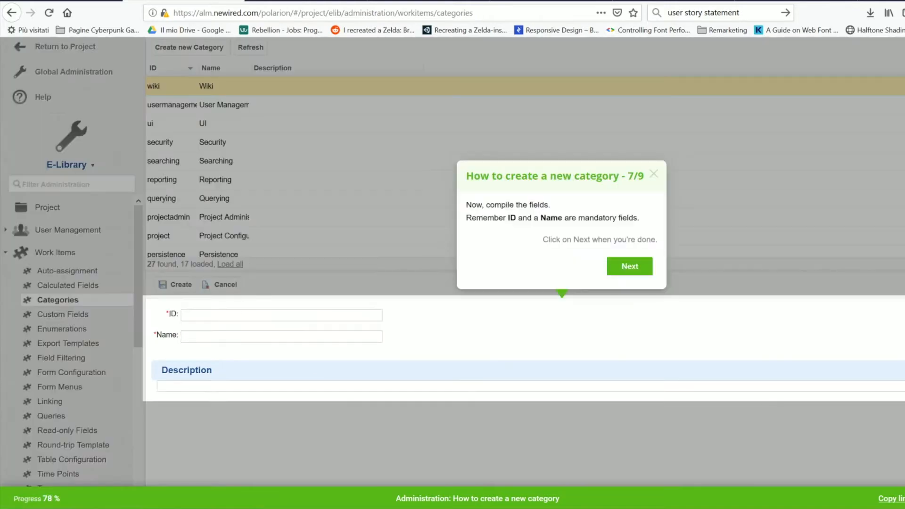
{"action": "type", "text": "New"}
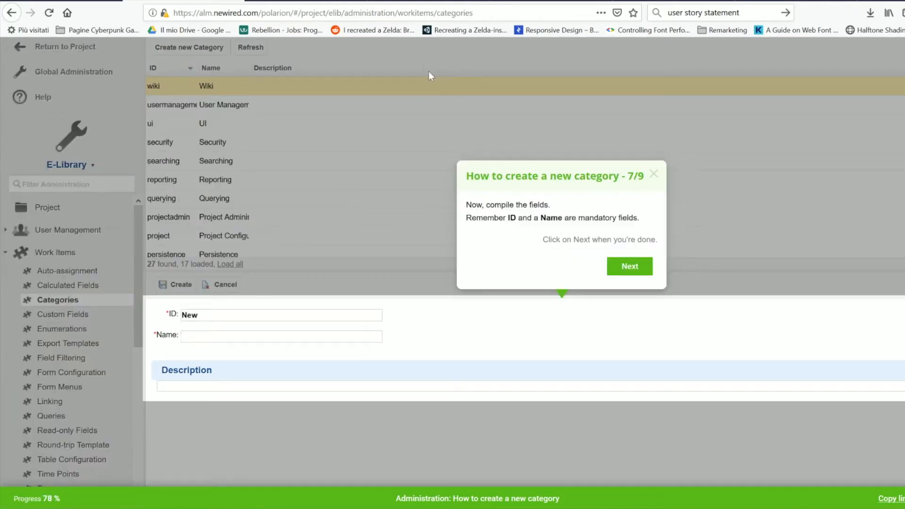
{"action": "type", "text": "NewName"}
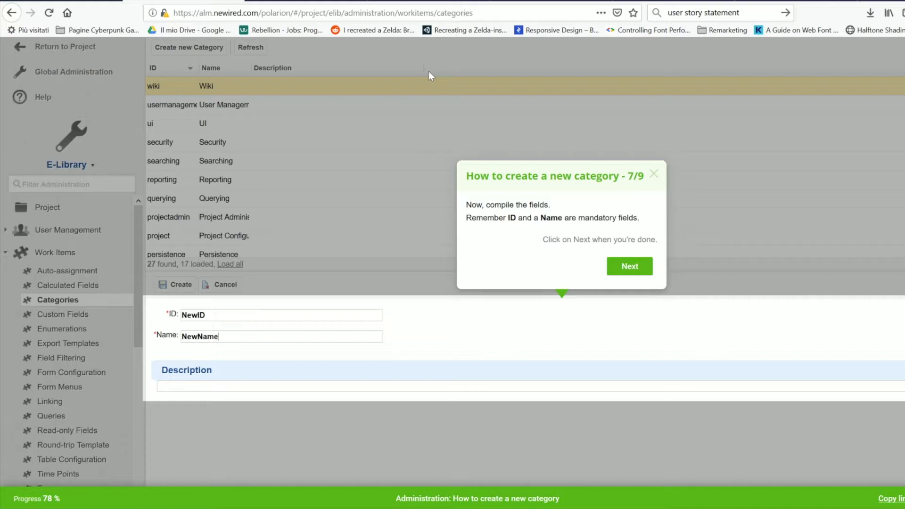
{"action": "left_click", "coordinate": [630, 266]}
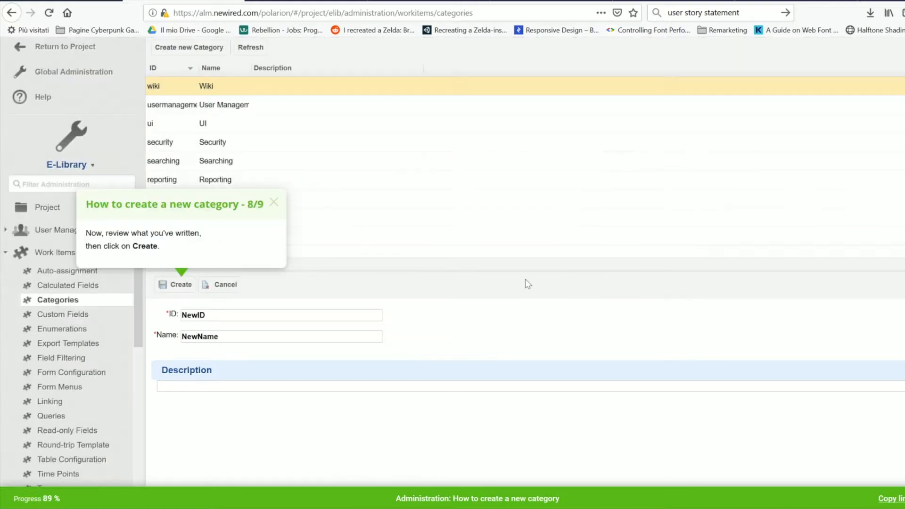
{"action": "left_click", "coordinate": [175, 285]}
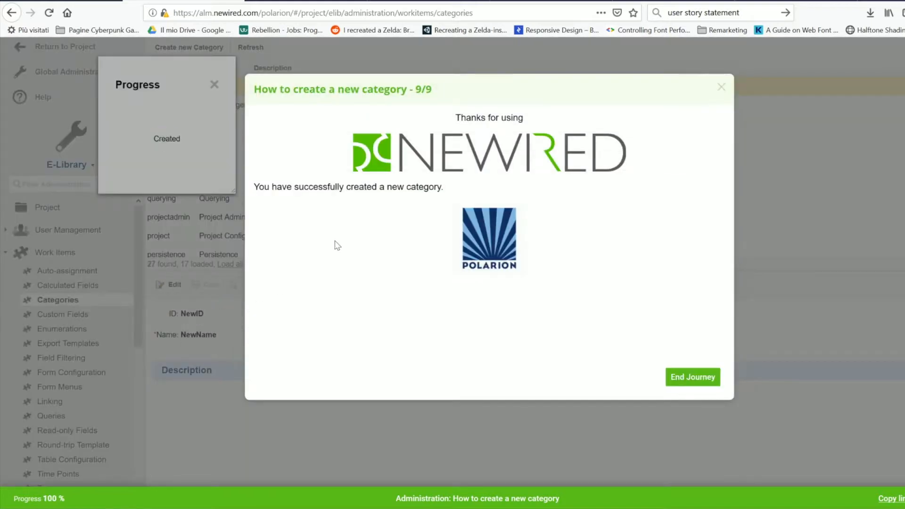